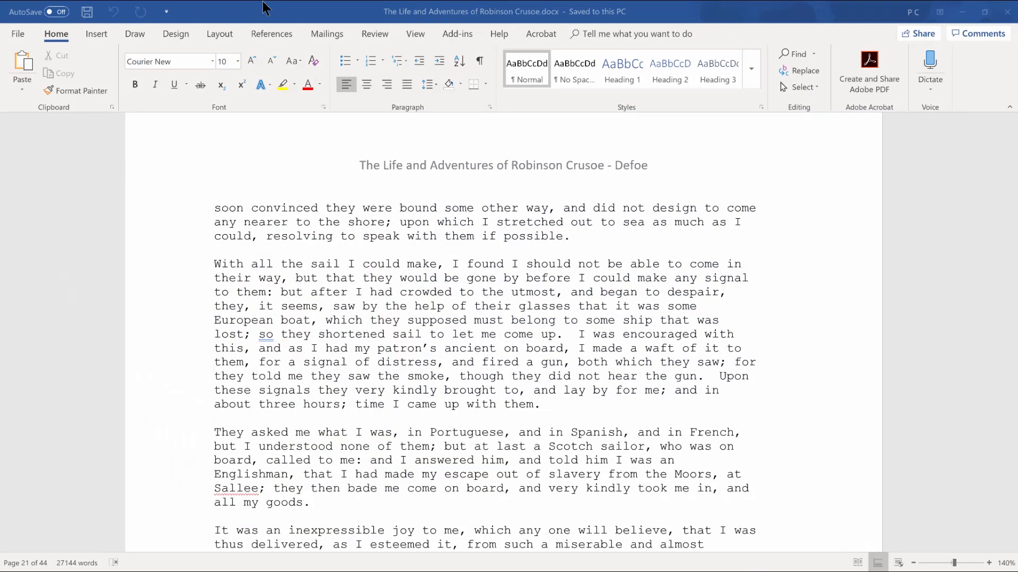
Step: Focus the document, then use Alt to land keyboard focus on the Home tab's Paste split button
left_click(364, 208)
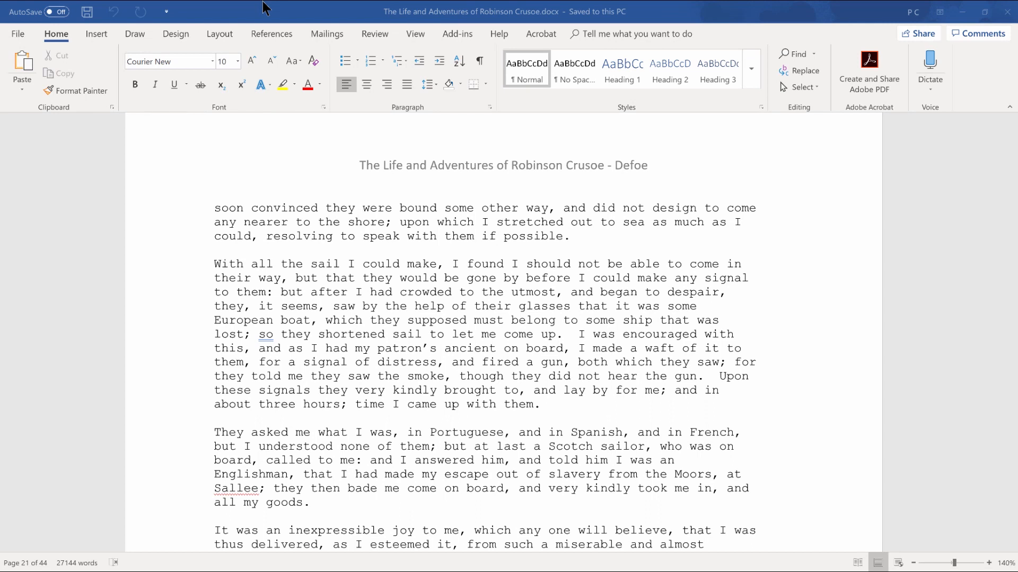
left_click(363, 207)
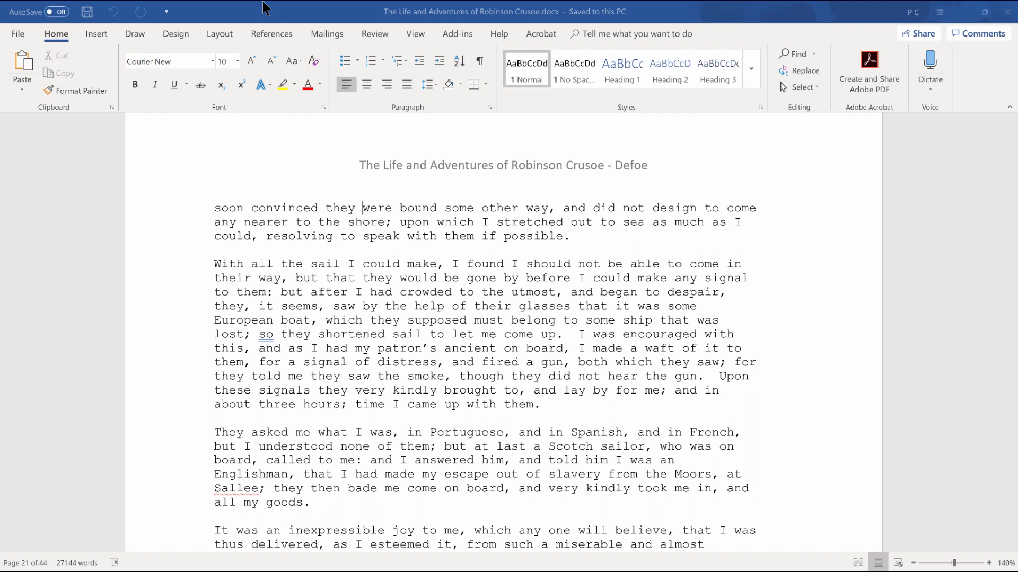
key("alt")
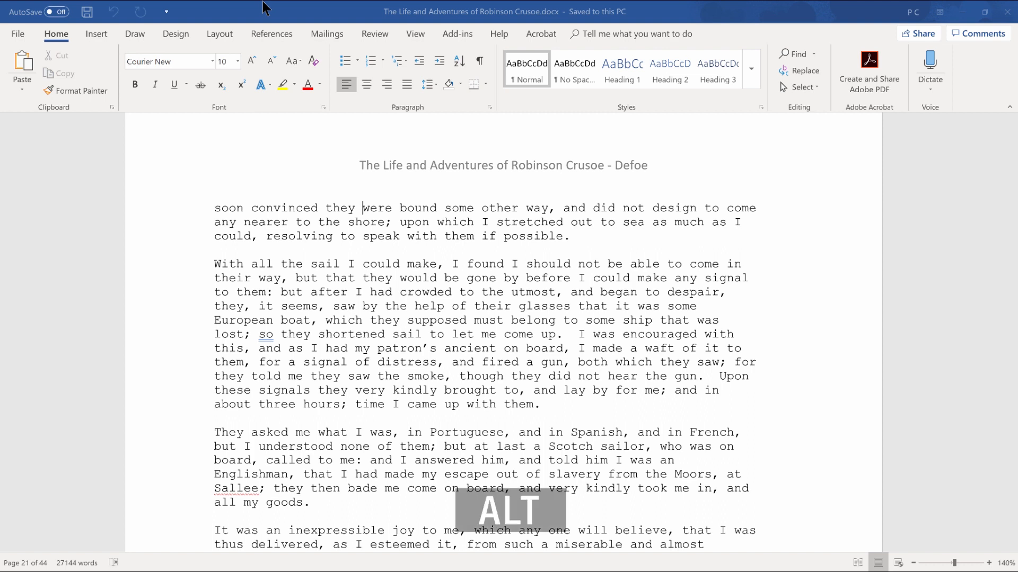
key("alt")
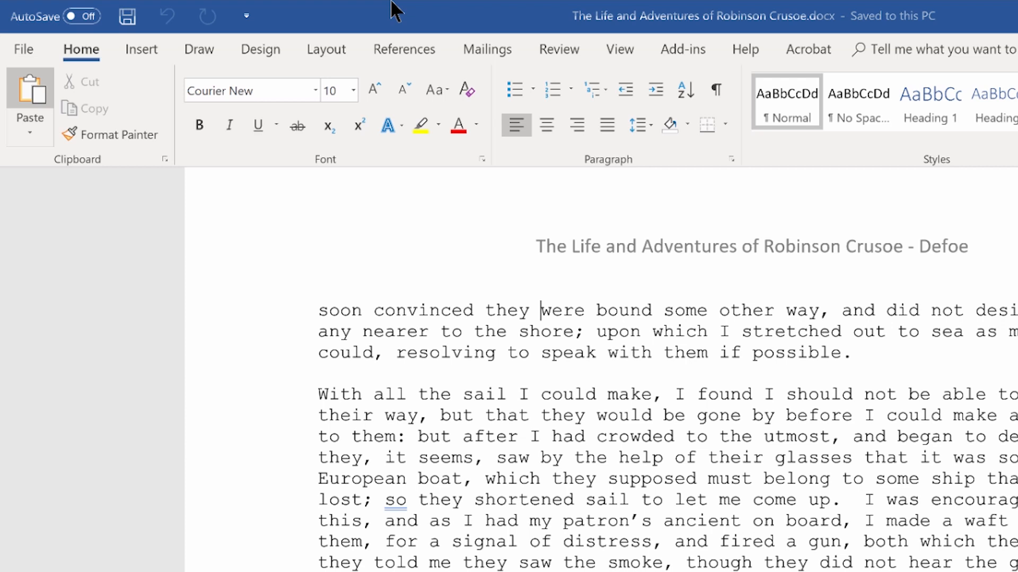
key("alt+down")
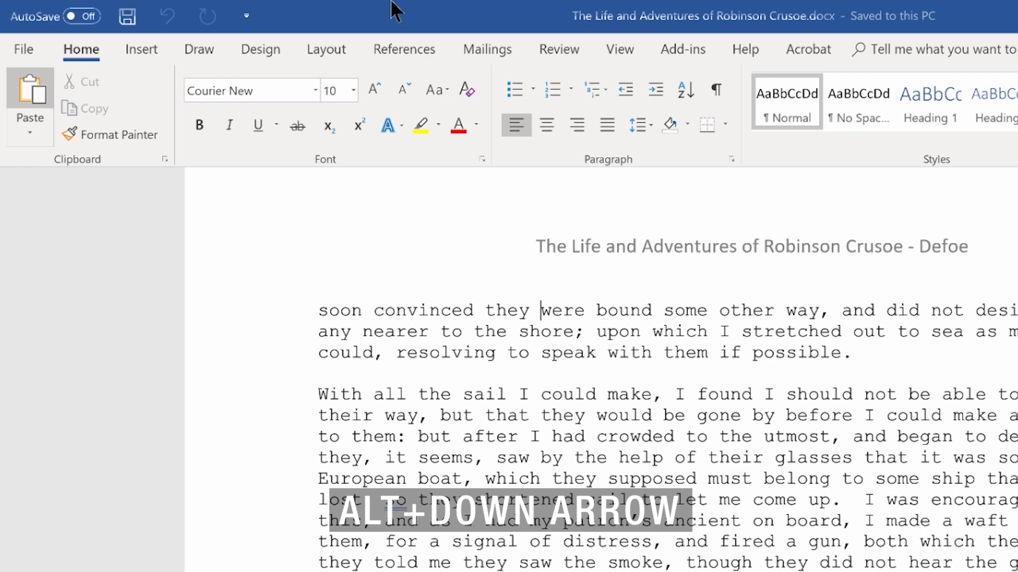
key("Alt+Down")
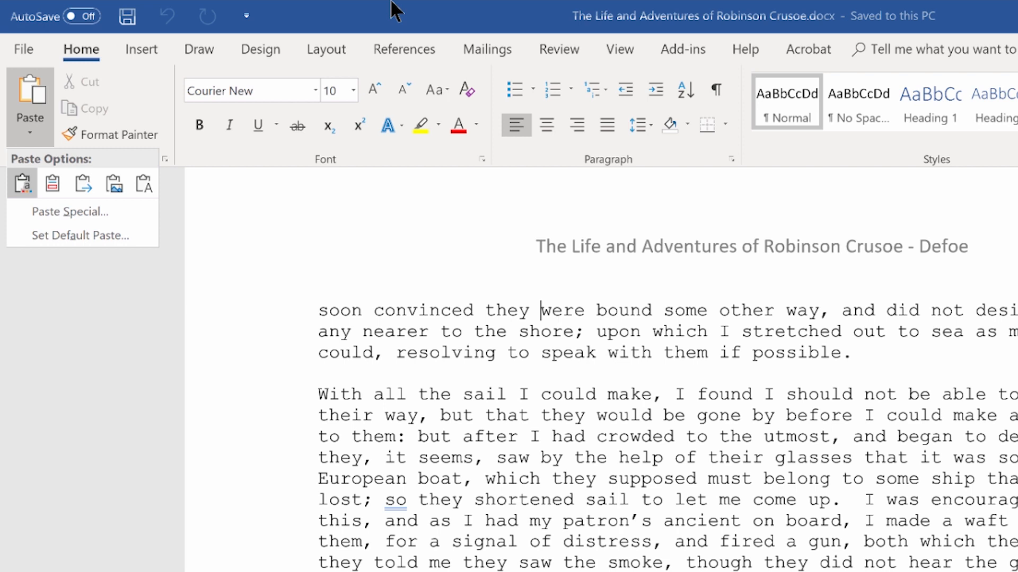
key("Escape")
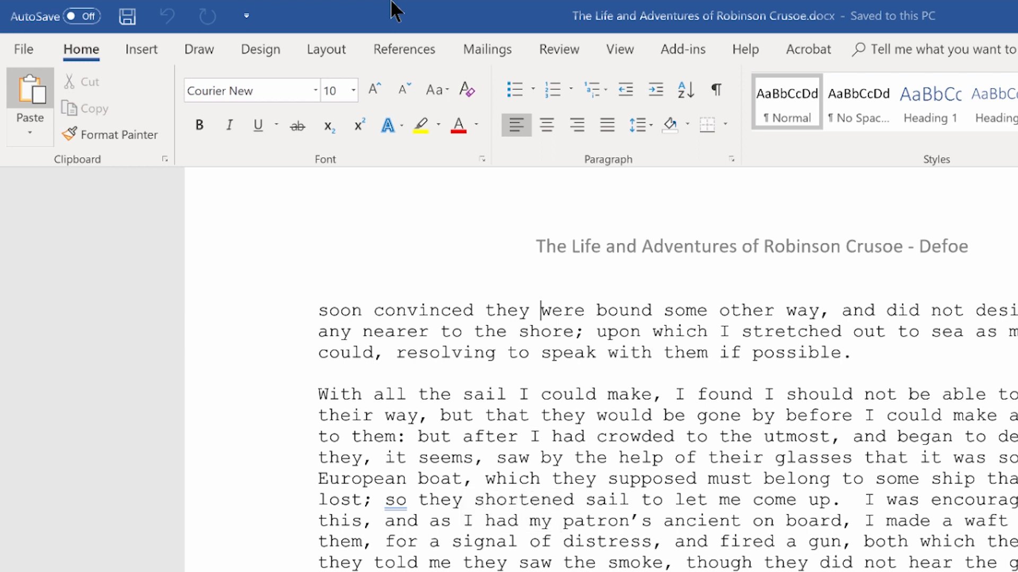
Step: Move keyboard focus from Paste to Format Painter in the Clipboard group
key("Tab")
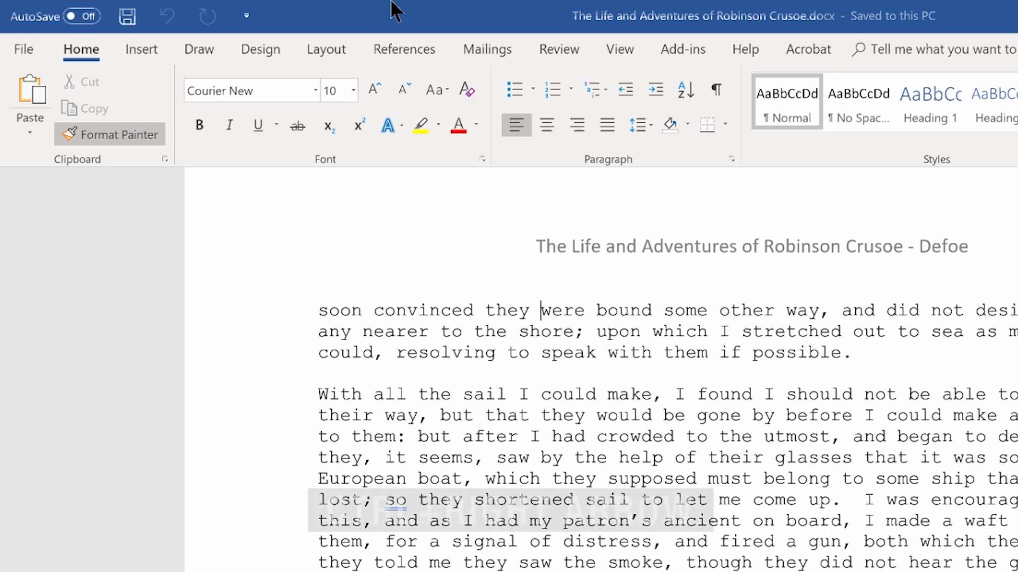
Step: Jump focus two ribbon groups rightward with Ctrl+Right to reach the Styles gallery
key("ctrl+Right")
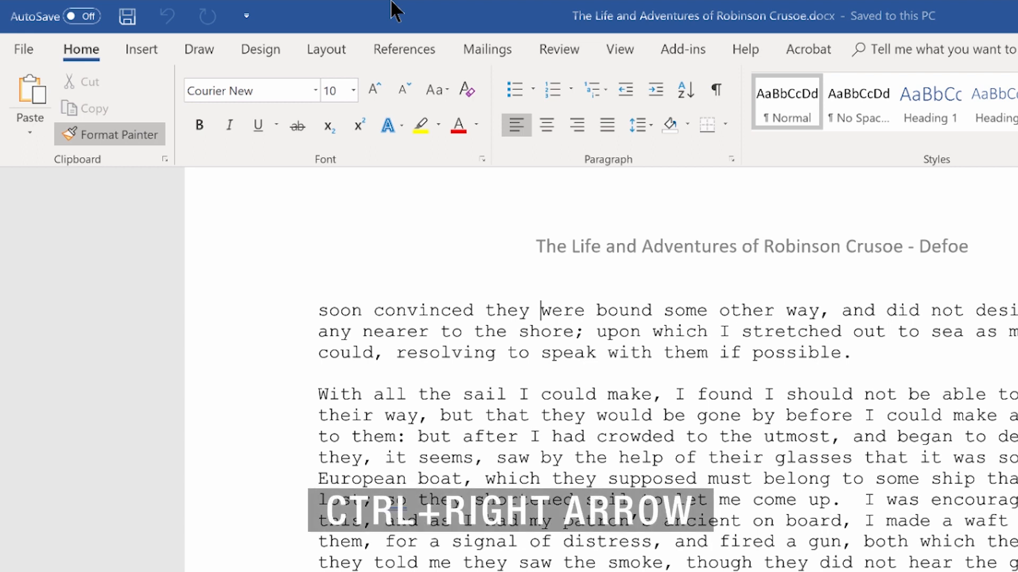
key("Ctrl+Right")
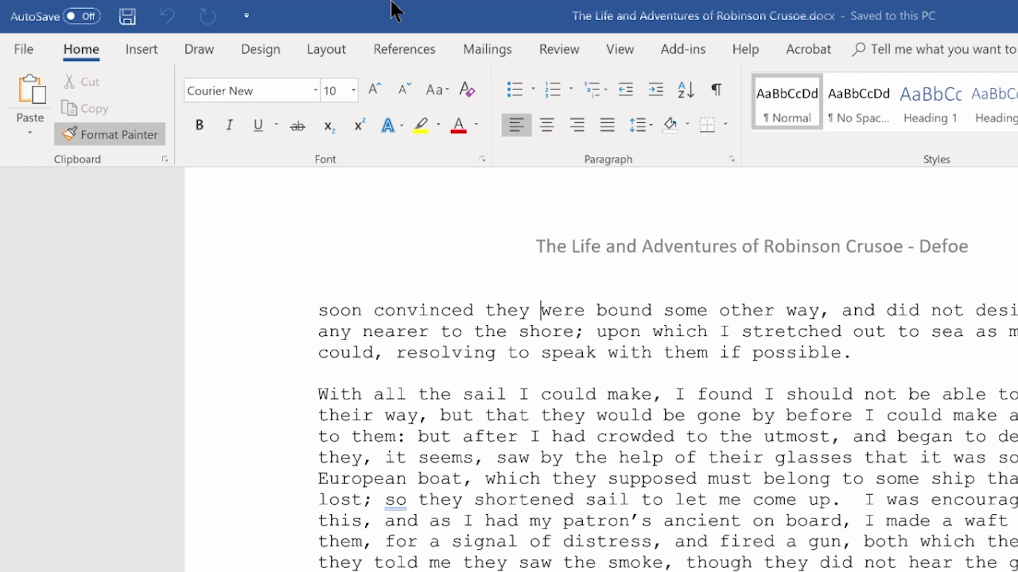
left_click(251, 90)
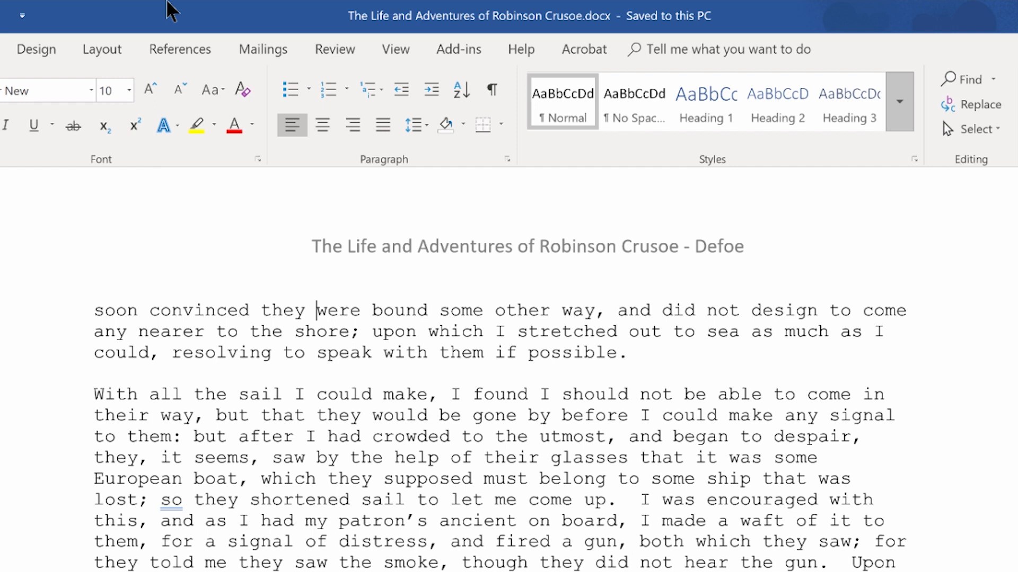
Step: Move focus back one ribbon group with Ctrl+Left
key("Ctrl+Left")
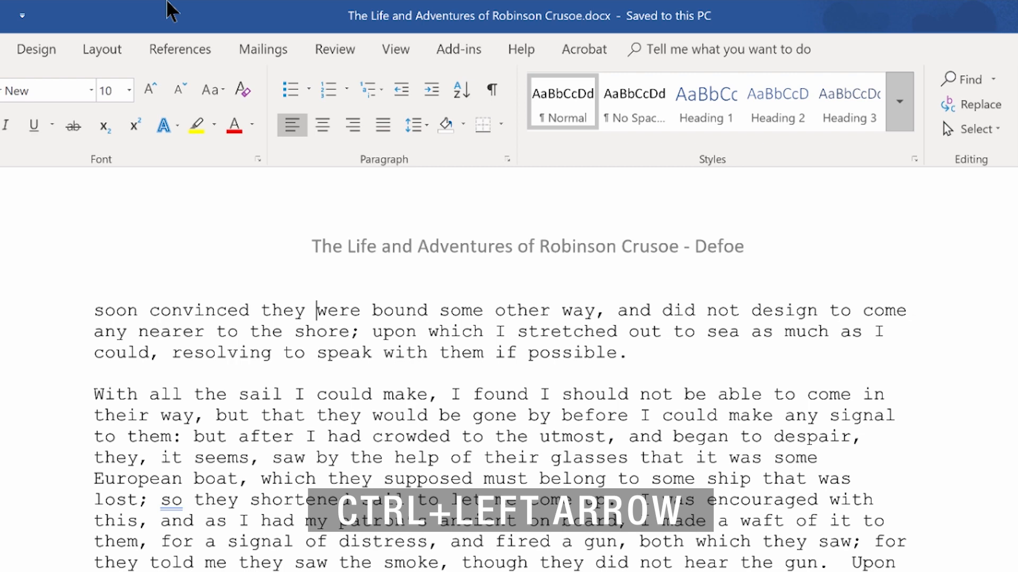